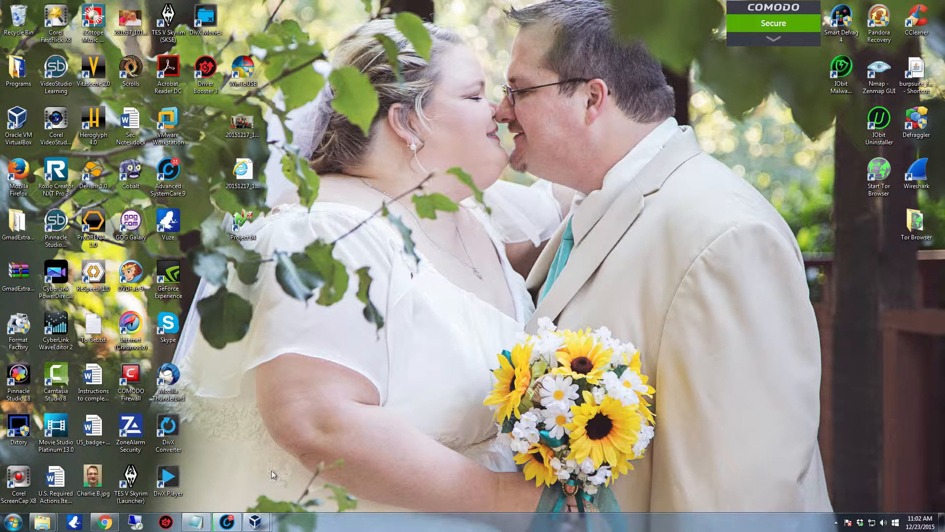
mouse_move(235, 473)
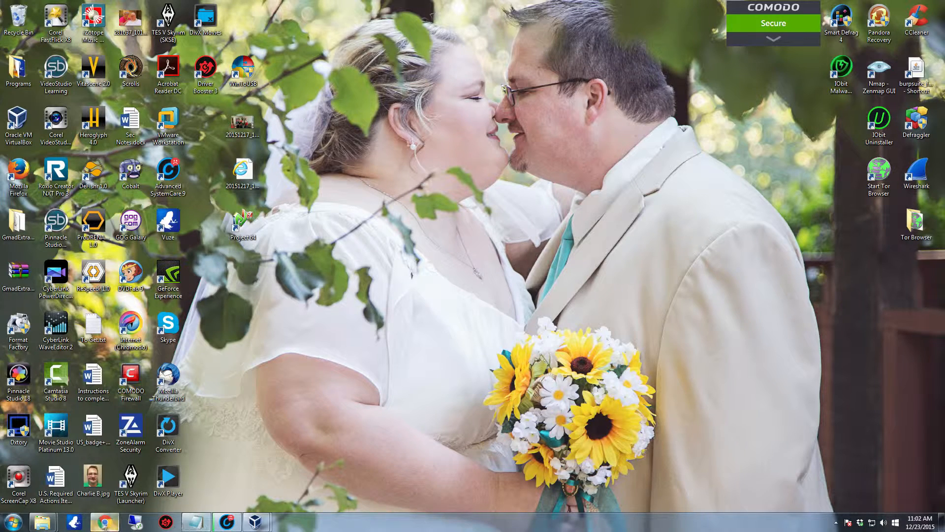
mouse_move(6, 528)
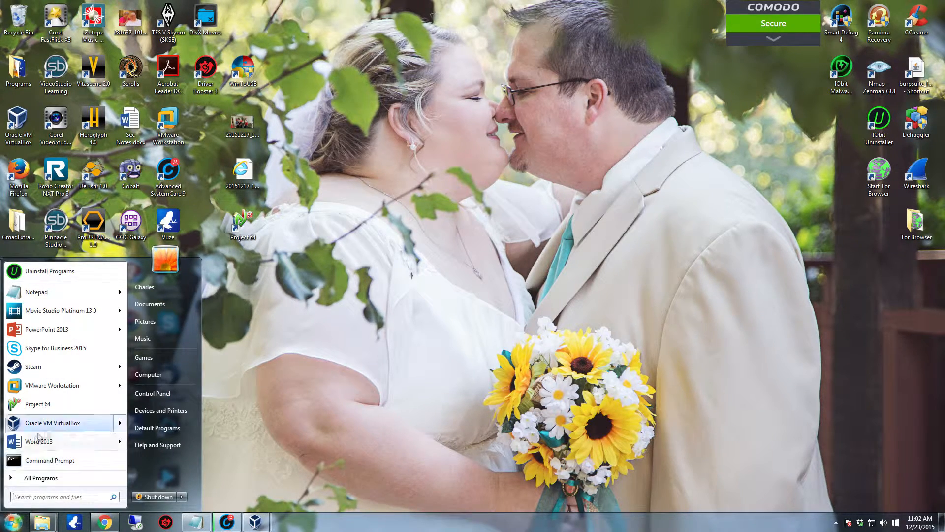
mouse_move(65, 469)
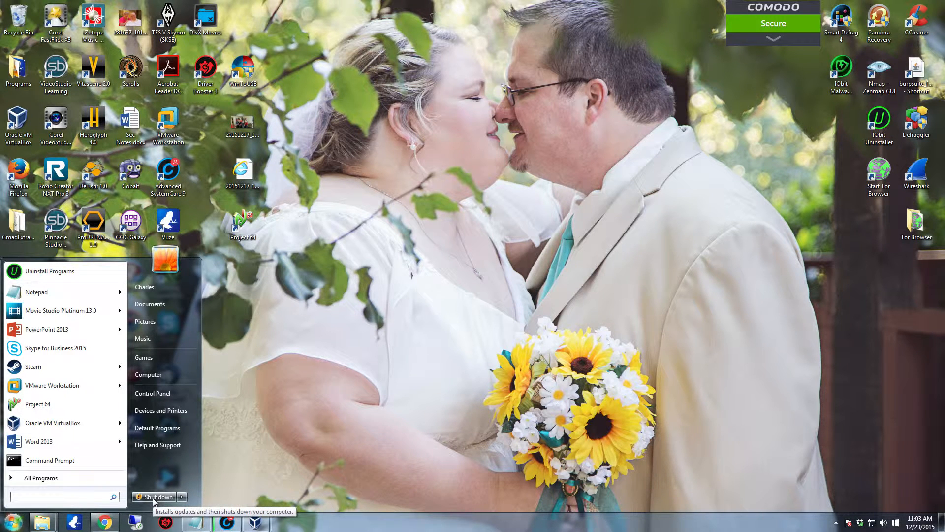
type("cmd")
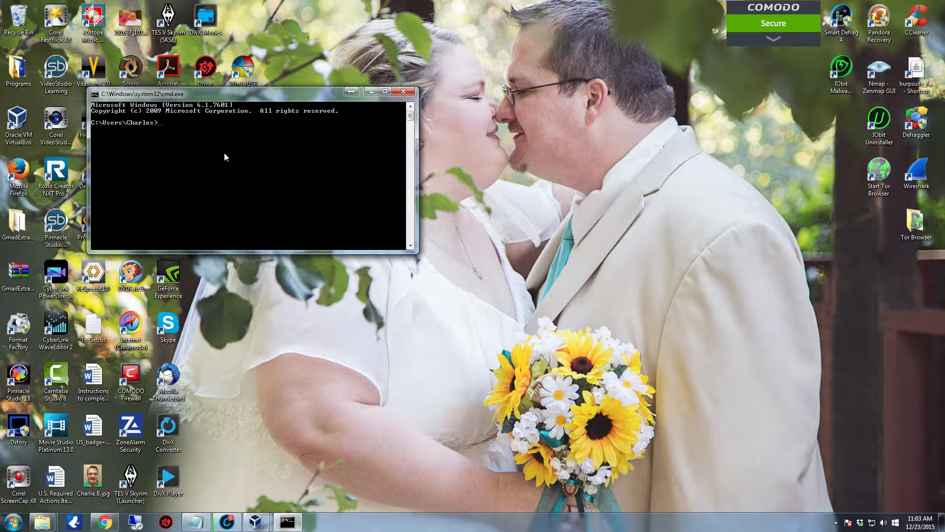
mouse_move(189, 205)
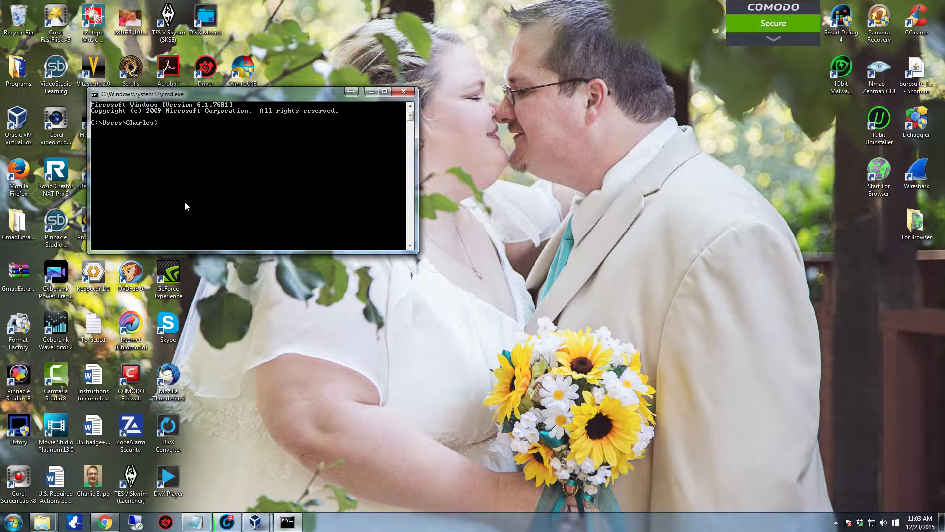
mouse_move(143, 220)
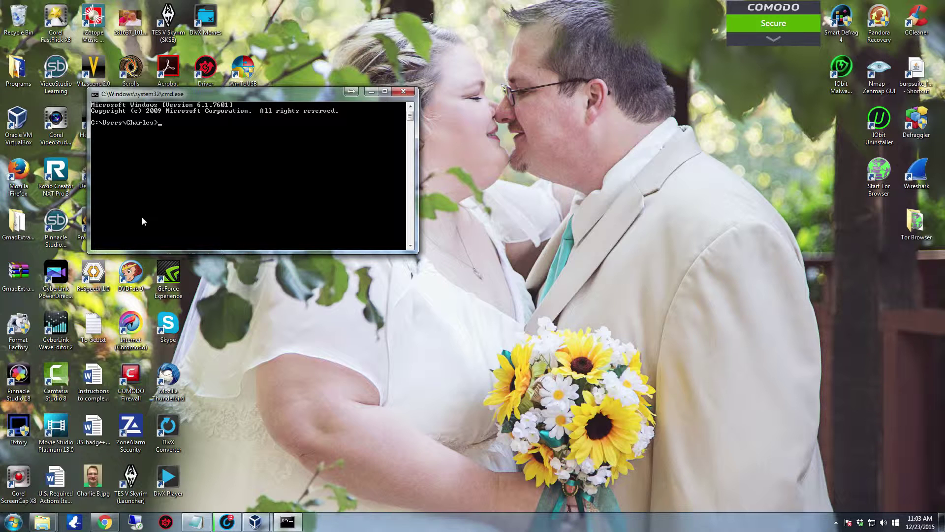
type("netsta")
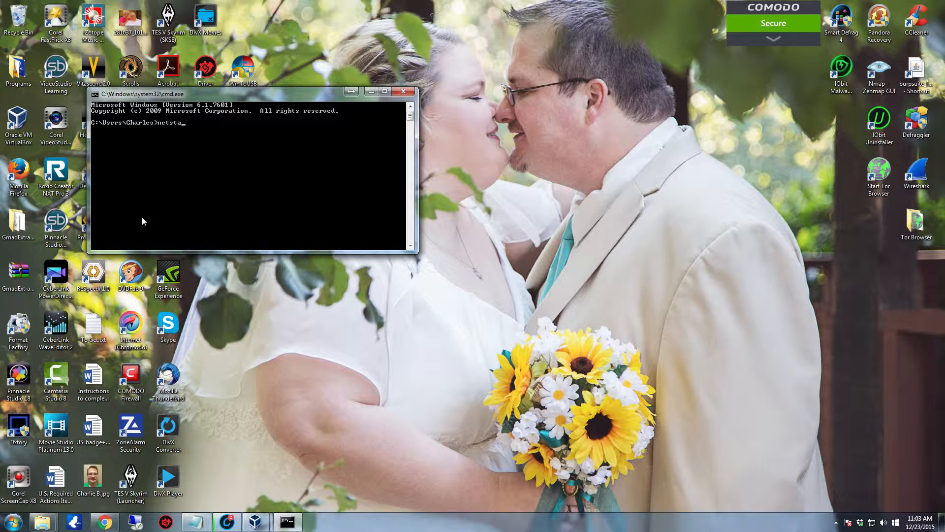
type("t /")
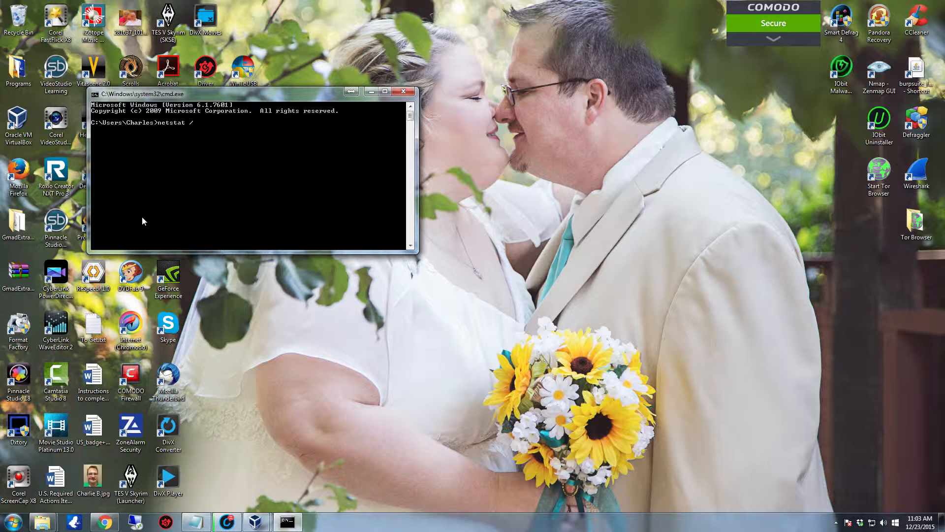
type("?")
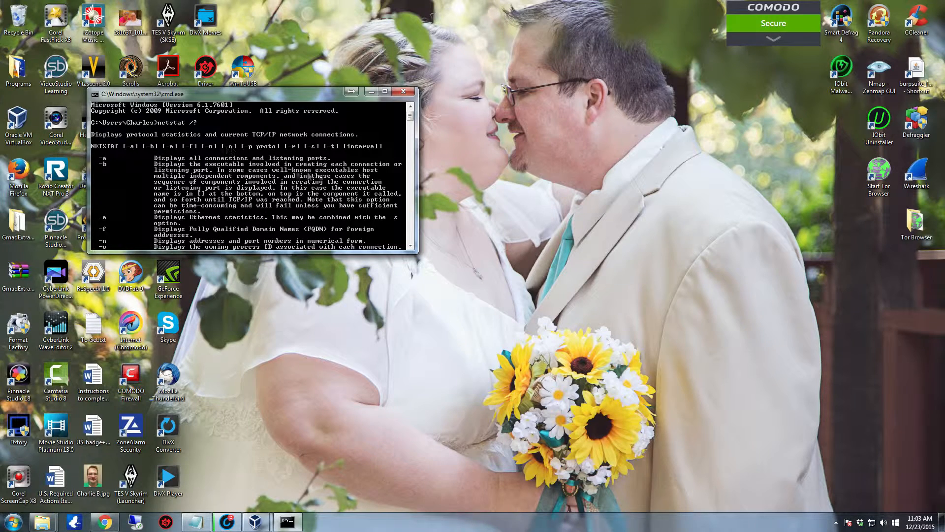
scroll("down", 3)
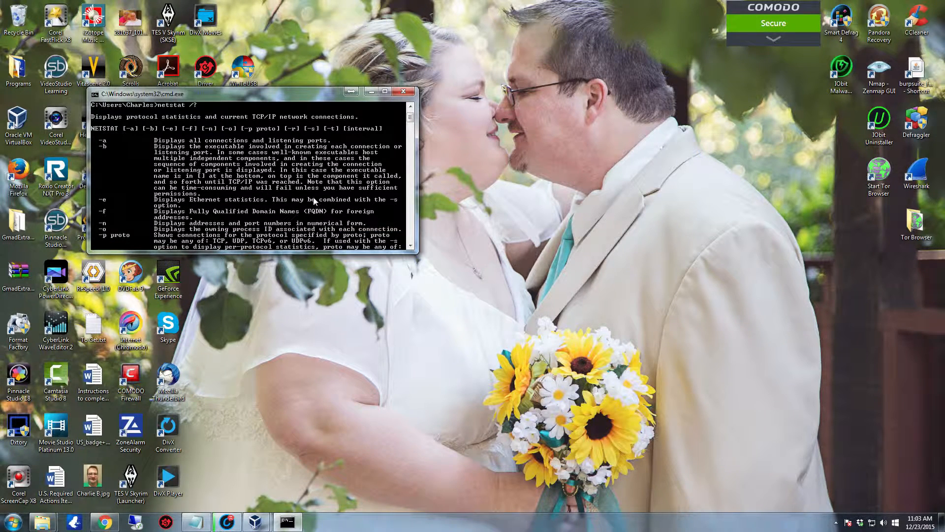
scroll("down", 3)
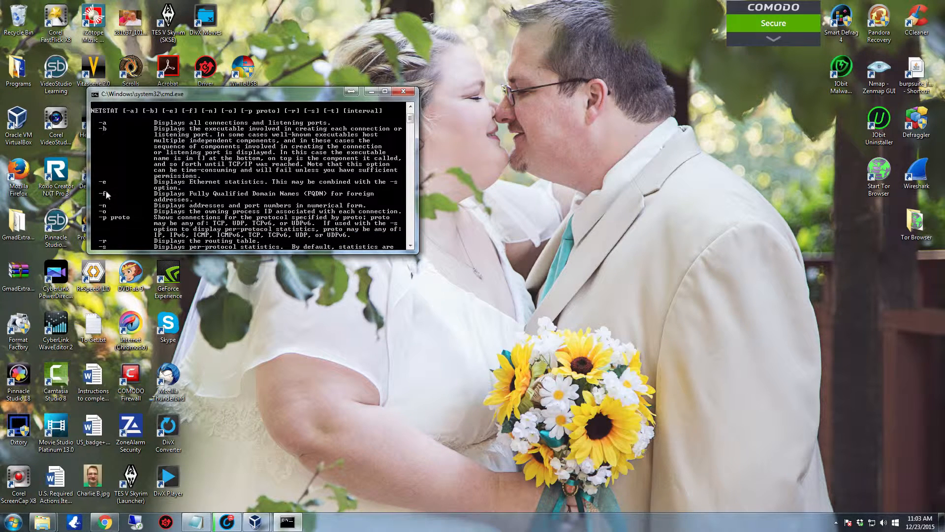
mouse_move(258, 201)
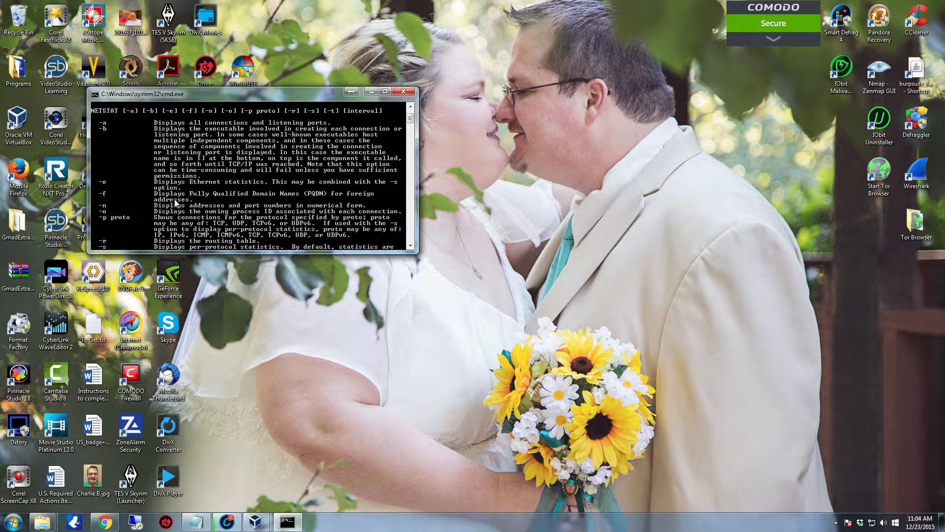
mouse_move(225, 207)
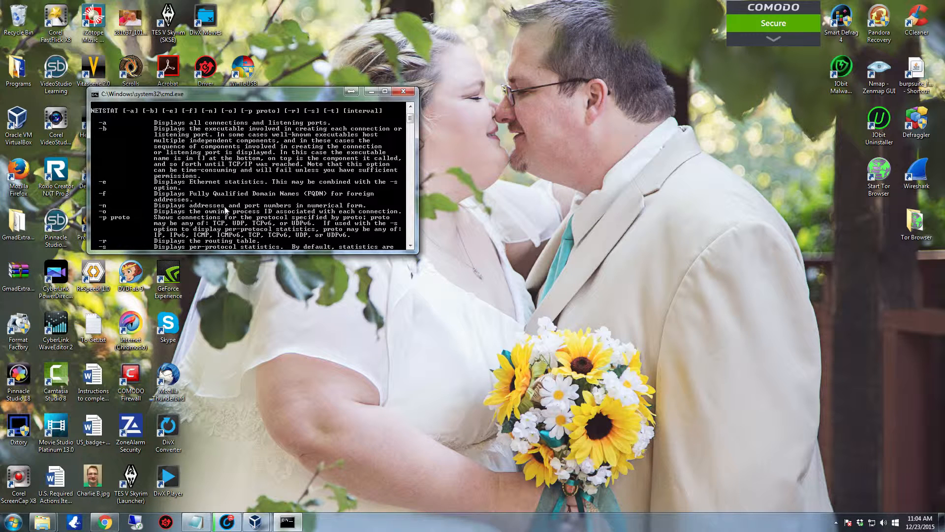
mouse_move(297, 211)
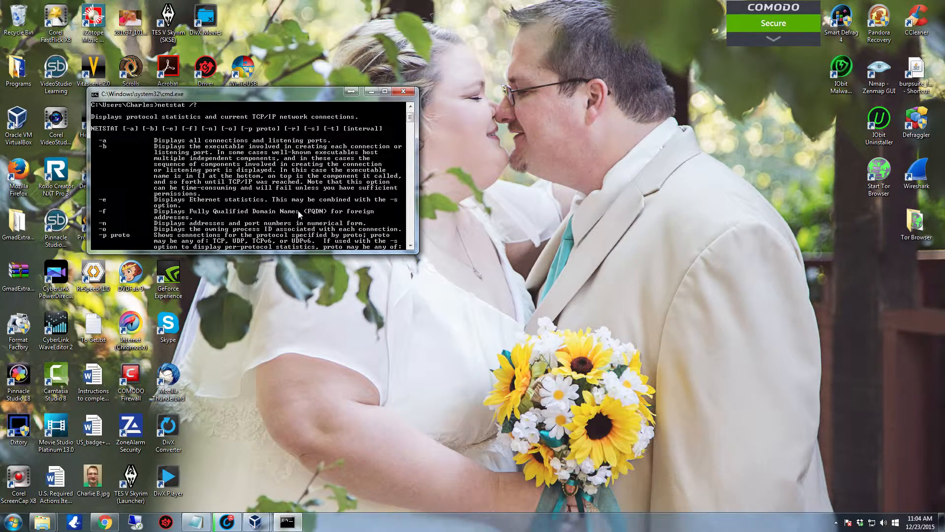
scroll("down", 3)
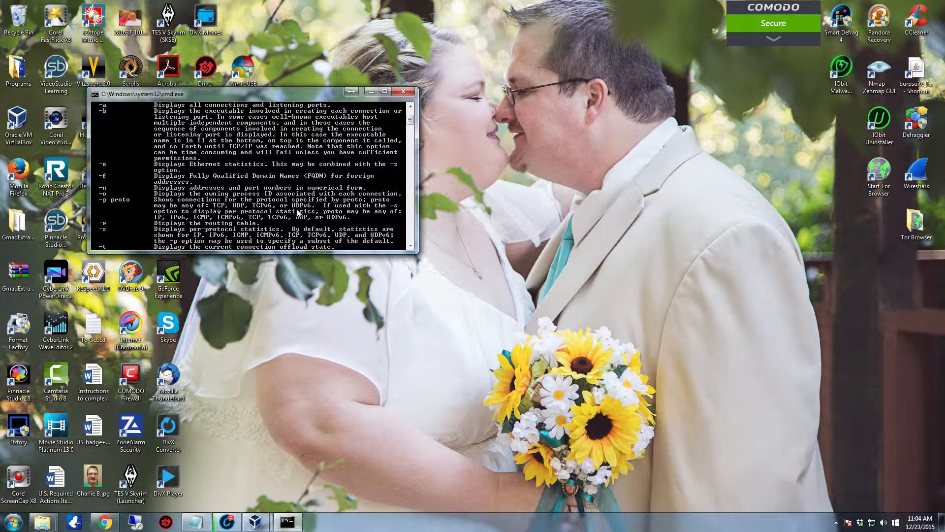
scroll("down", 3)
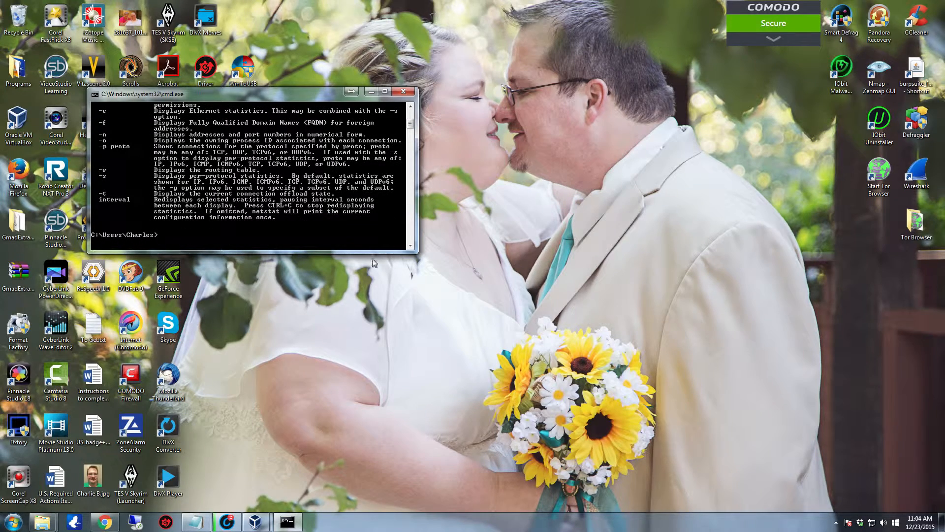
type("netstat")
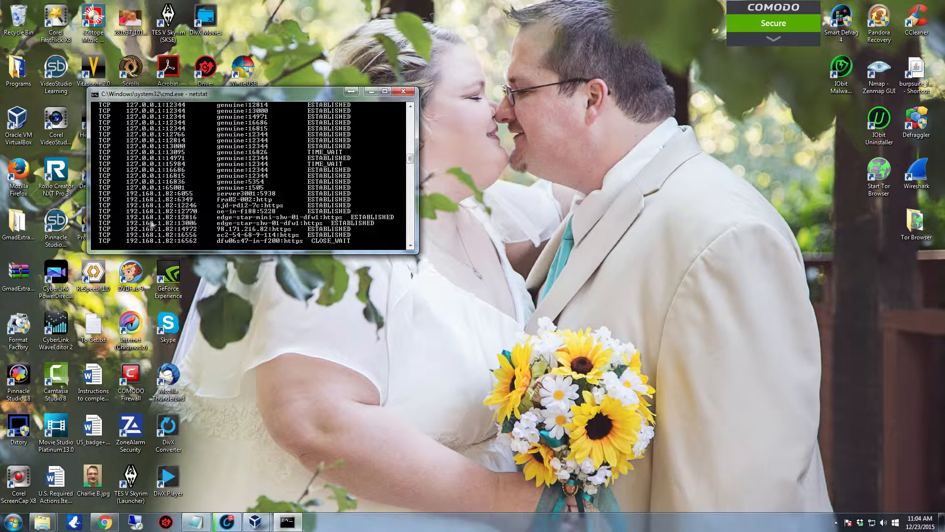
mouse_move(237, 188)
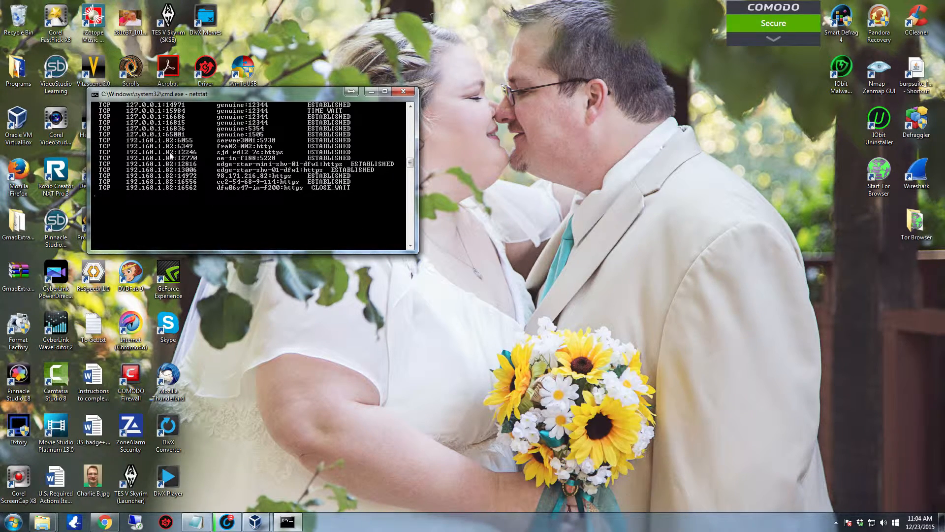
mouse_move(215, 141)
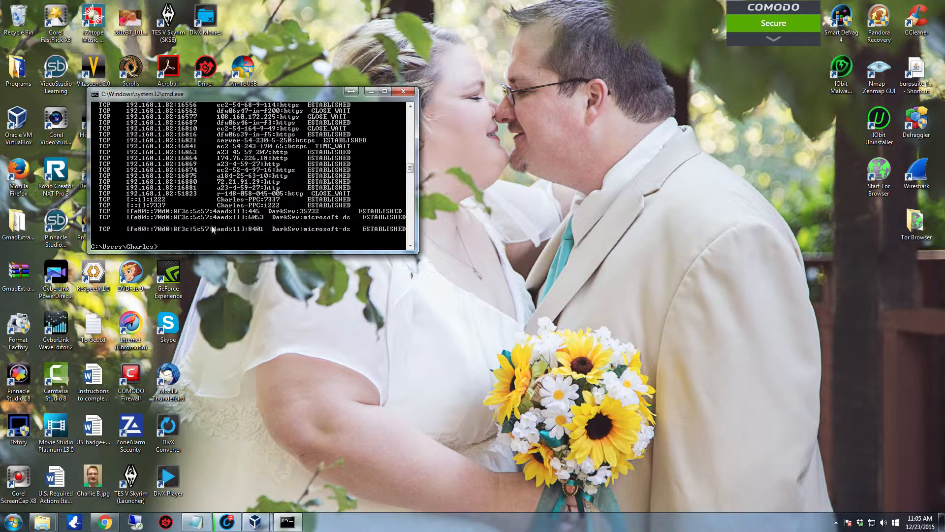
mouse_move(171, 236)
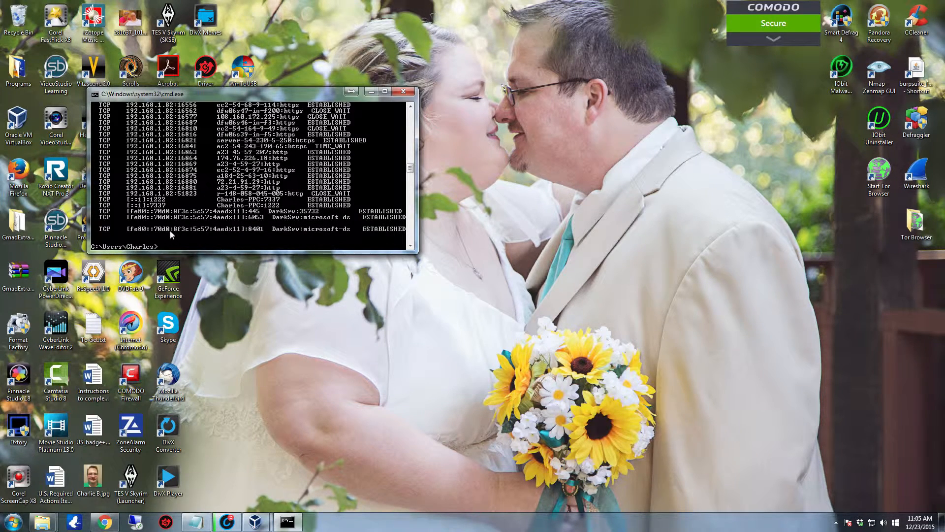
mouse_move(231, 248)
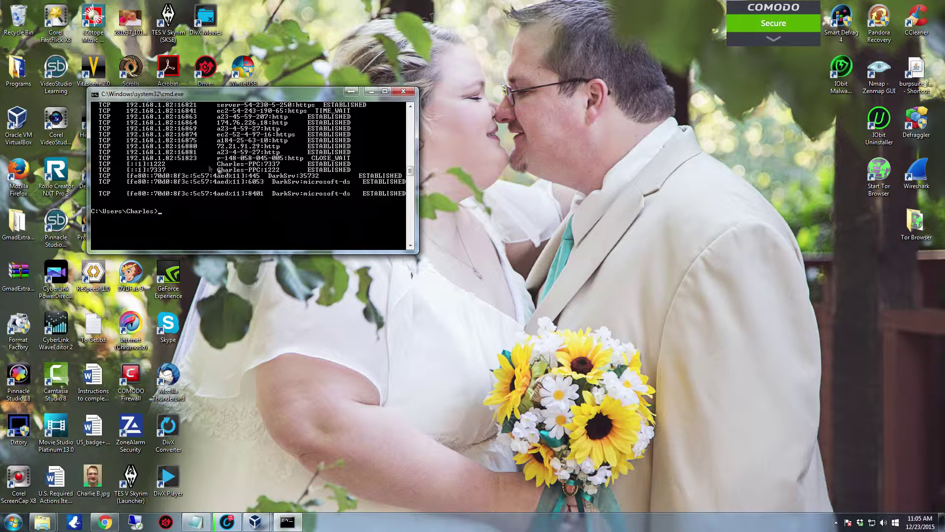
mouse_move(213, 226)
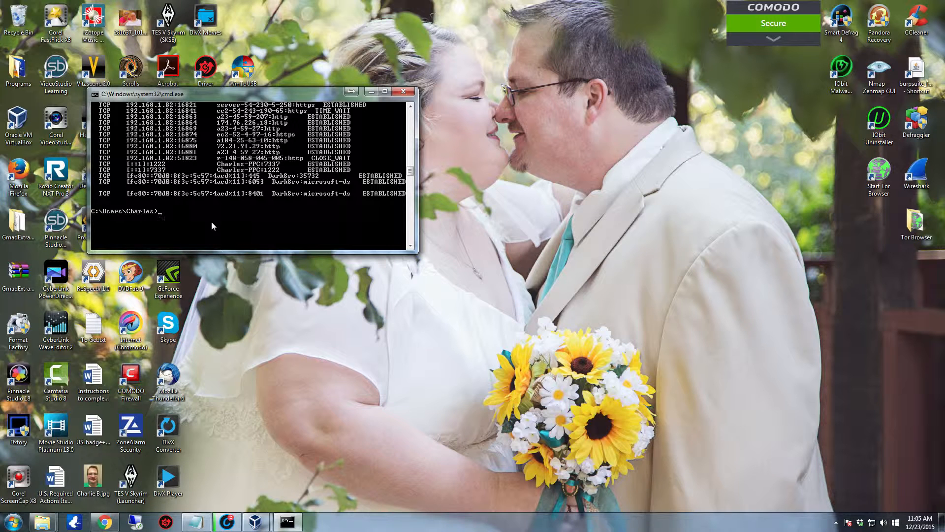
type("netstat")
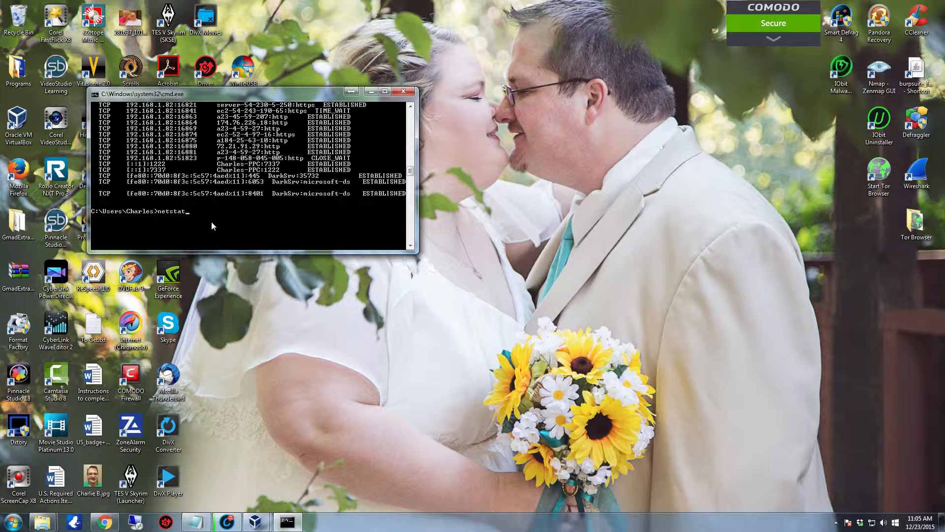
type("-nfo")
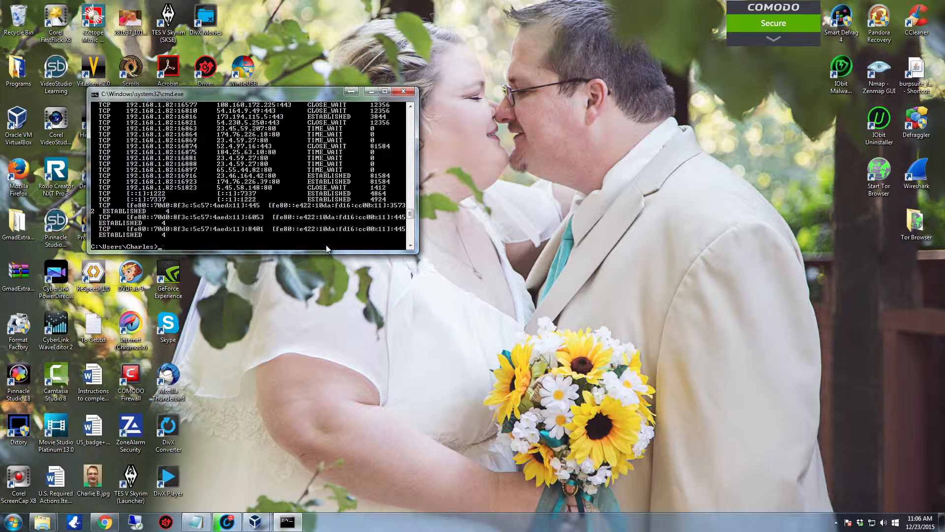
mouse_move(329, 242)
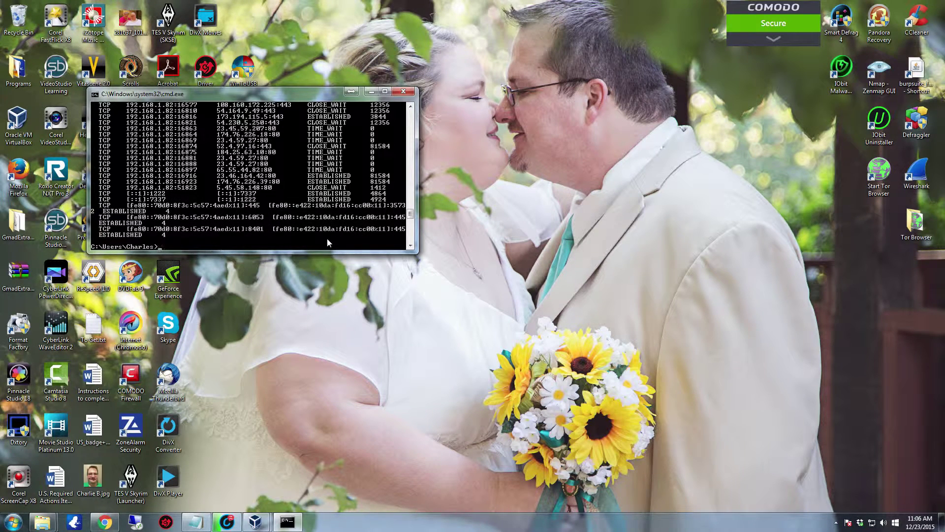
mouse_move(331, 242)
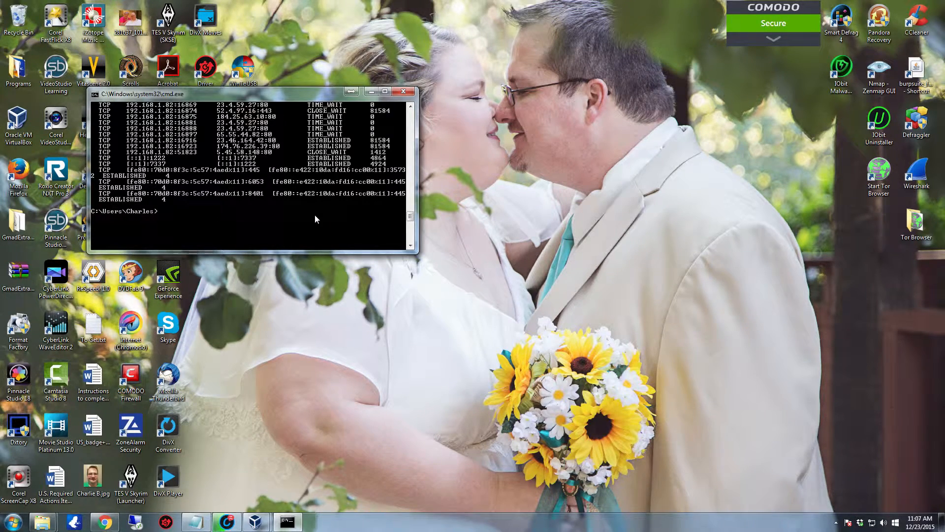
type("netstat")
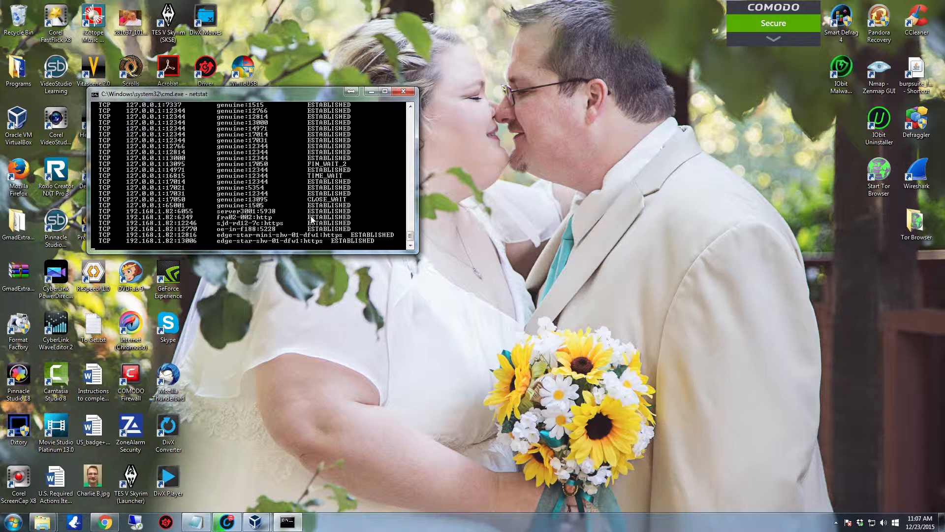
mouse_move(212, 221)
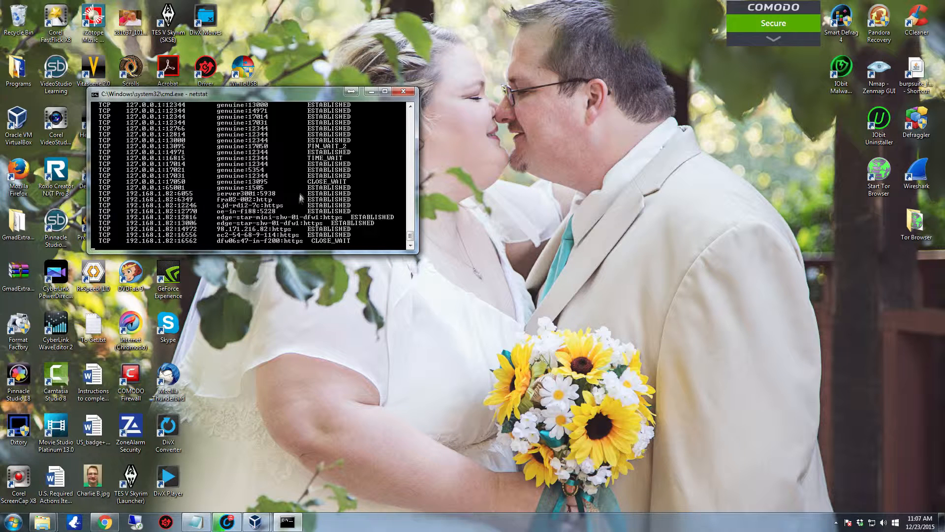
mouse_move(214, 226)
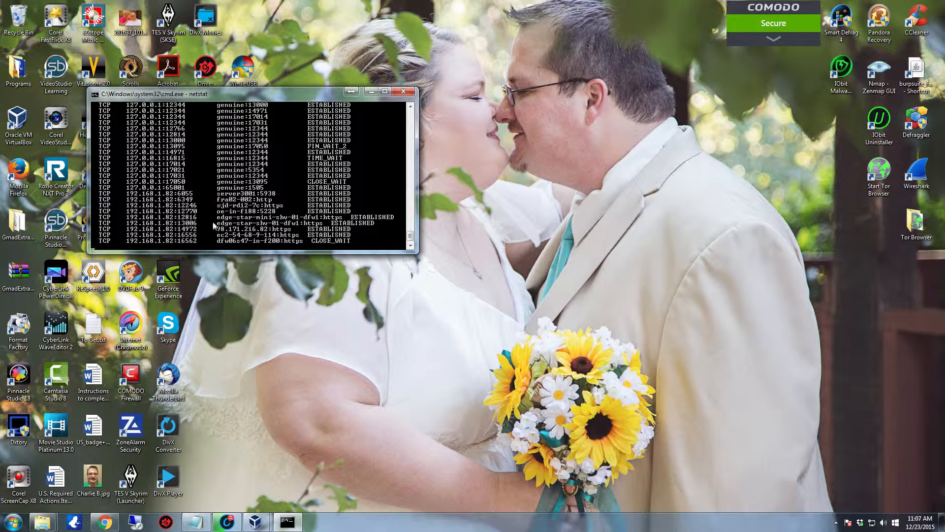